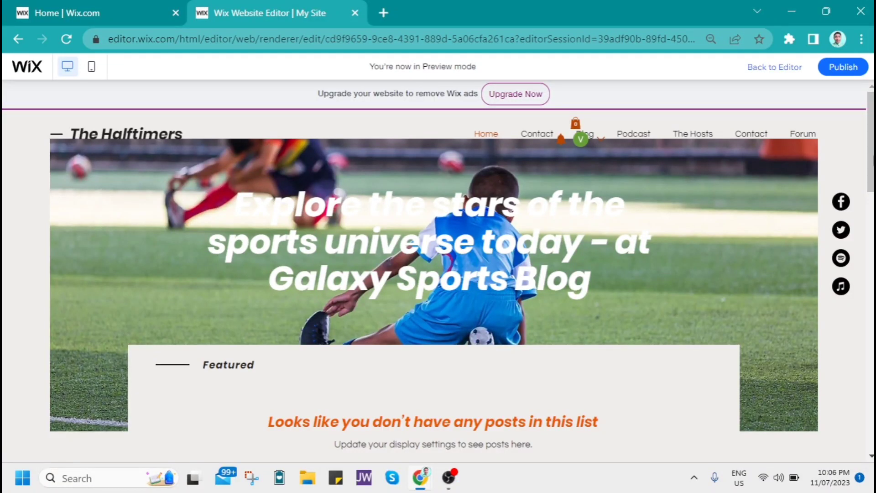
pyautogui.moveTo(756, 262)
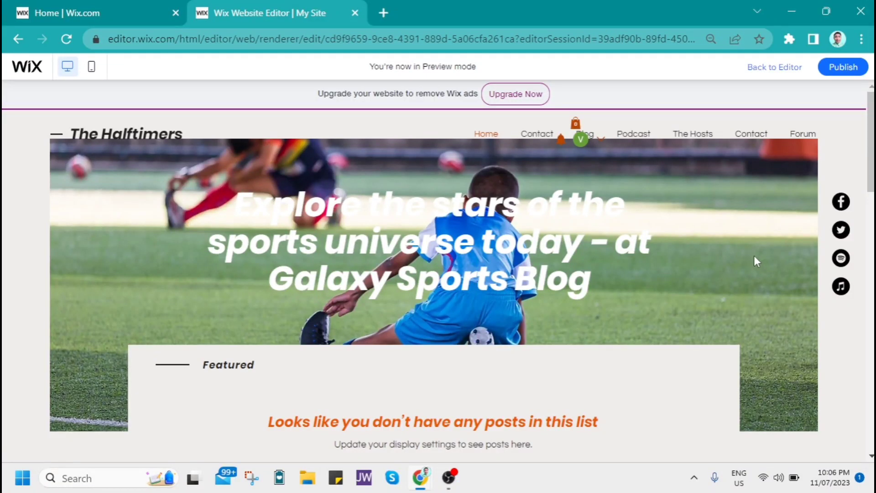
pyautogui.moveTo(742, 227)
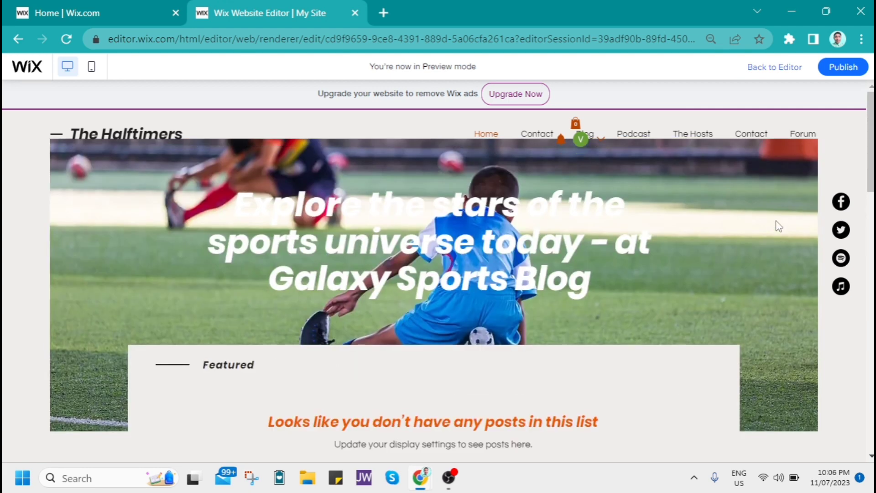
pyautogui.moveTo(837, 157)
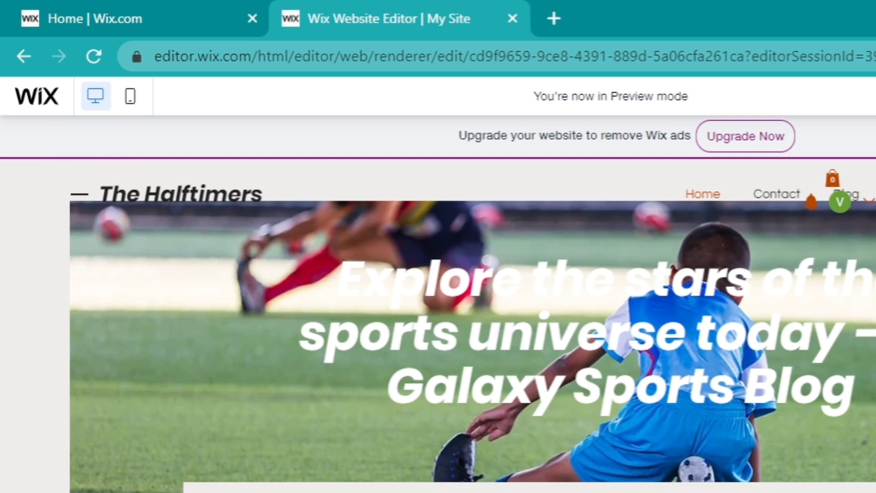
# Scroll the preview and open Chrome DevTools with F12 to inspect the ads banner
pyautogui.scroll(-3)
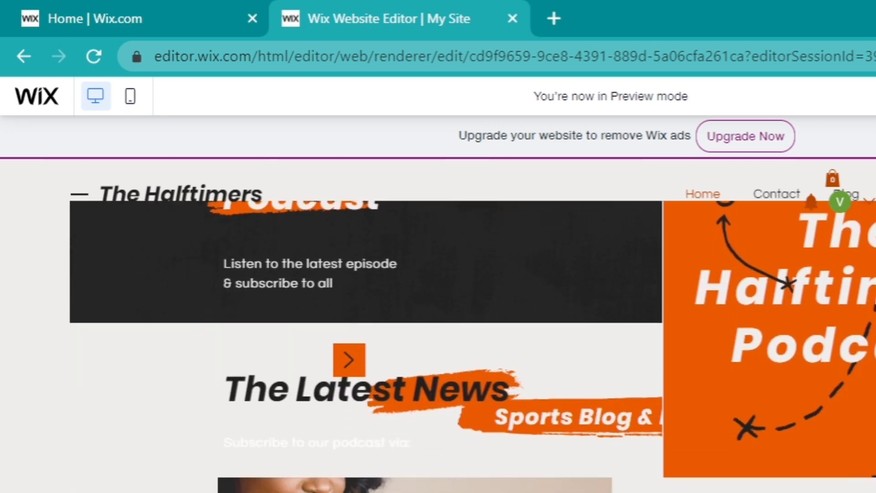
pyautogui.scroll(-3)
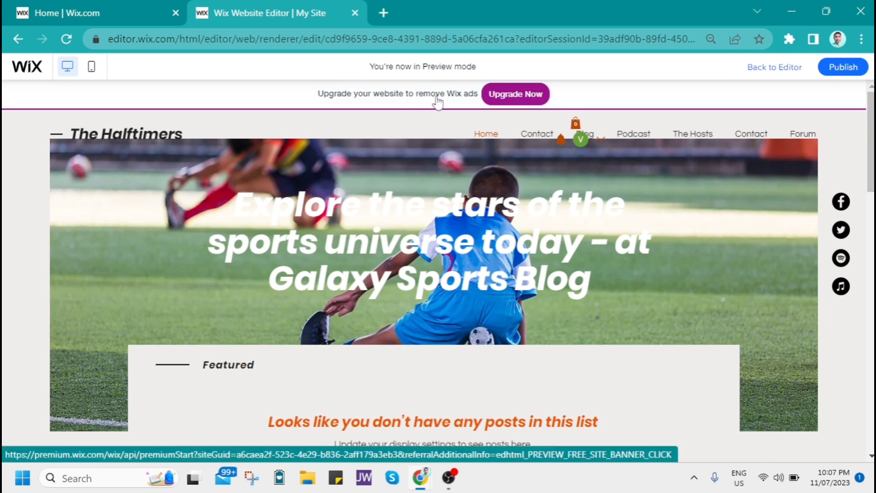
pyautogui.moveTo(457, 92)
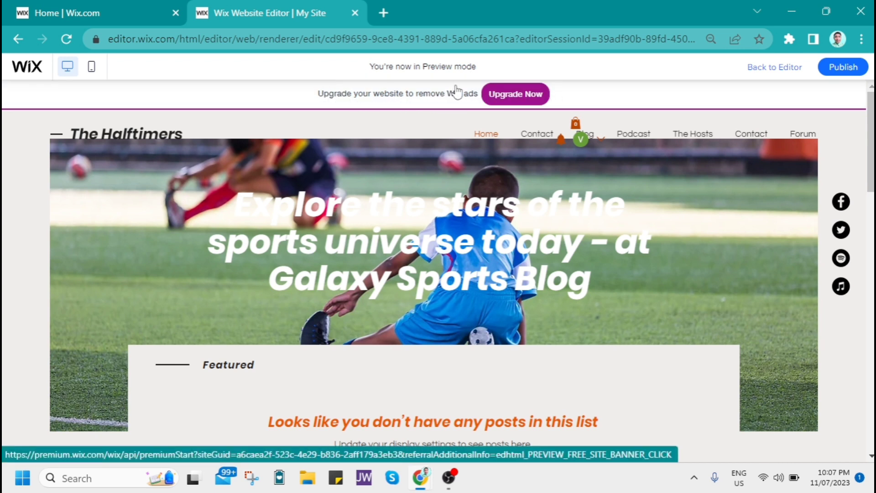
pyautogui.moveTo(295, 93)
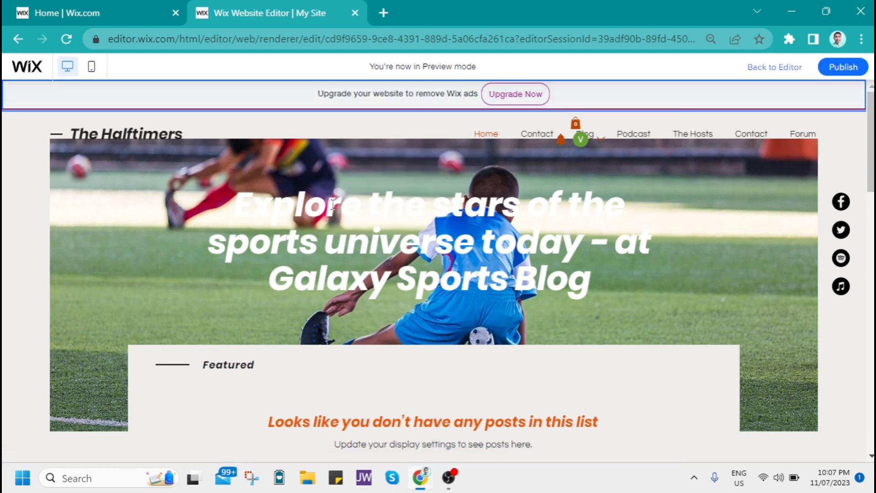
pyautogui.press('F12')
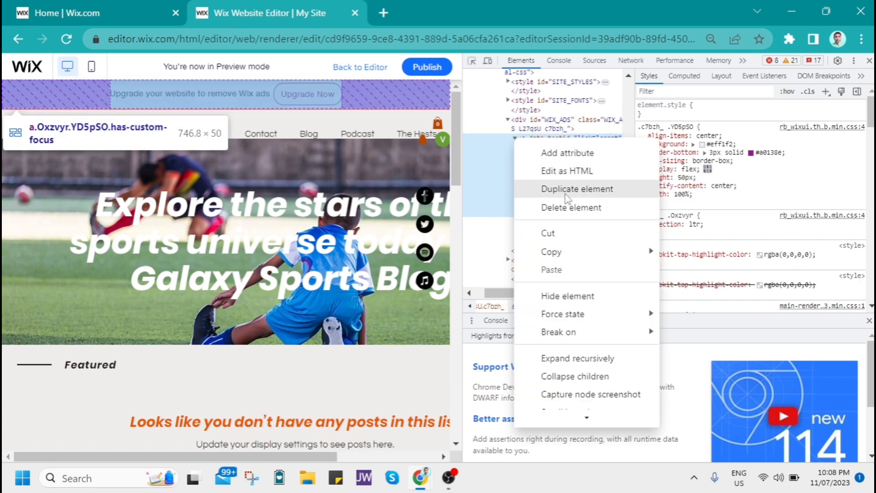
pyautogui.moveTo(570, 207)
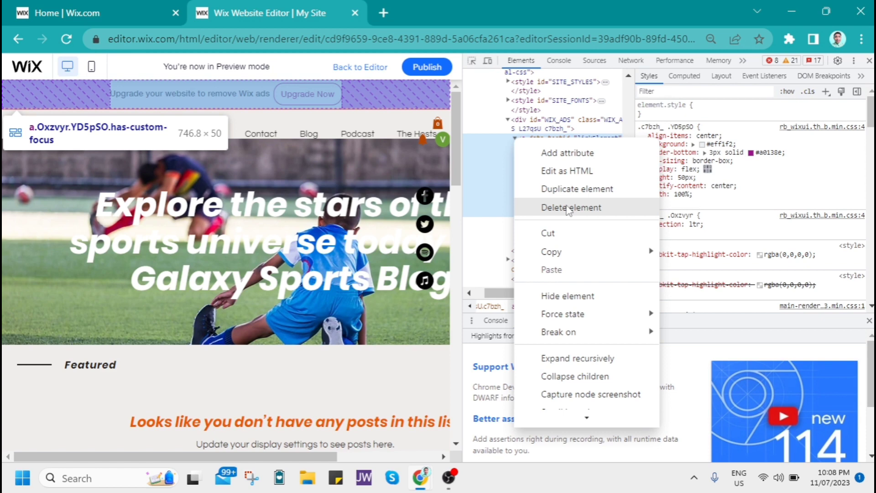
# Delete the banner's inner element and the empty WIX_ADS container, then close DevTools
pyautogui.click(570, 207)
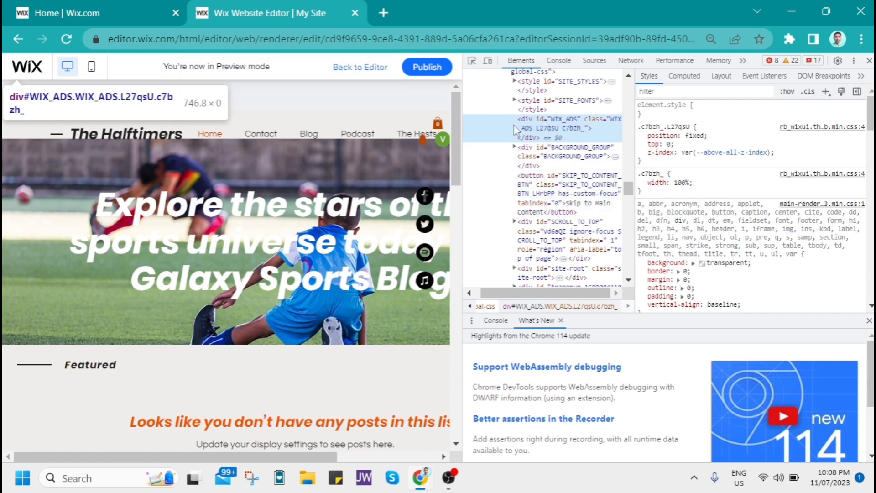
pyautogui.rightClick(564, 127)
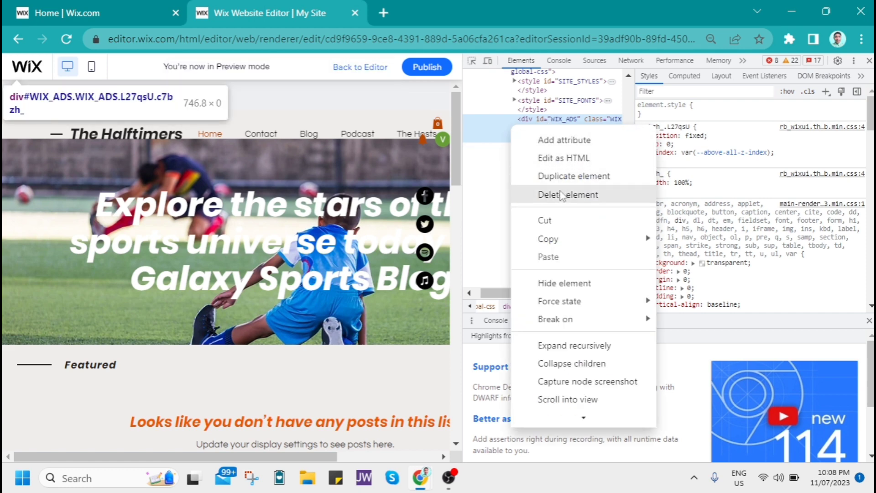
pyautogui.click(567, 195)
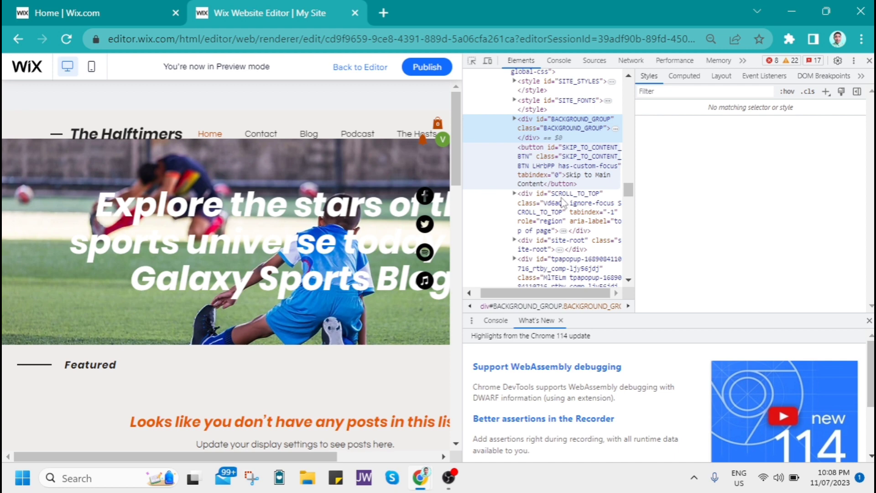
pyautogui.click(561, 128)
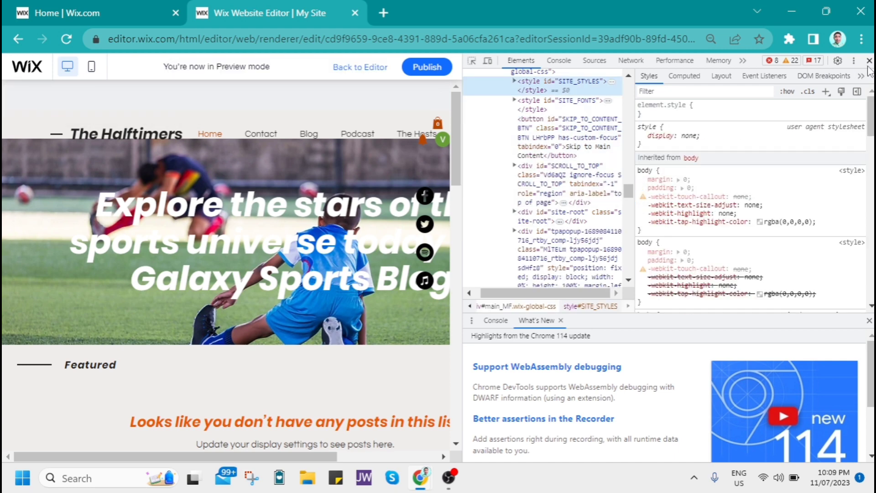
pyautogui.click(869, 60)
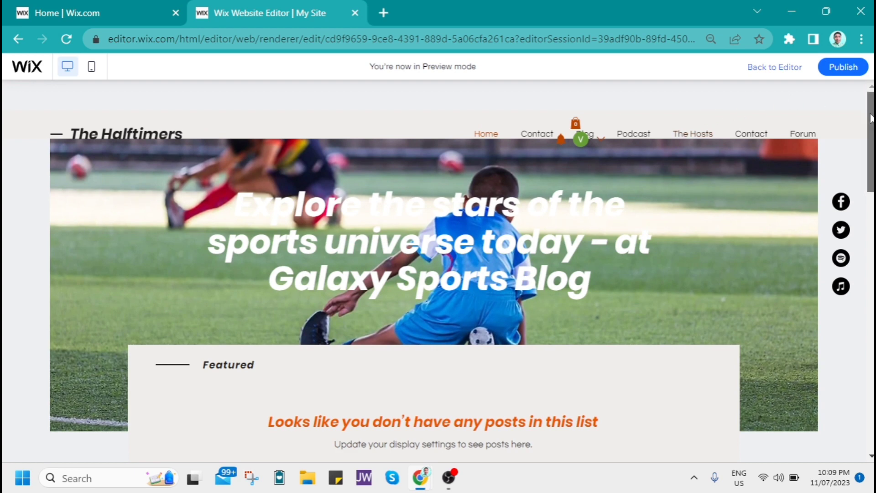
# Return to the Editor and reopen Preview, where the upgrade banner reappears
pyautogui.click(774, 67)
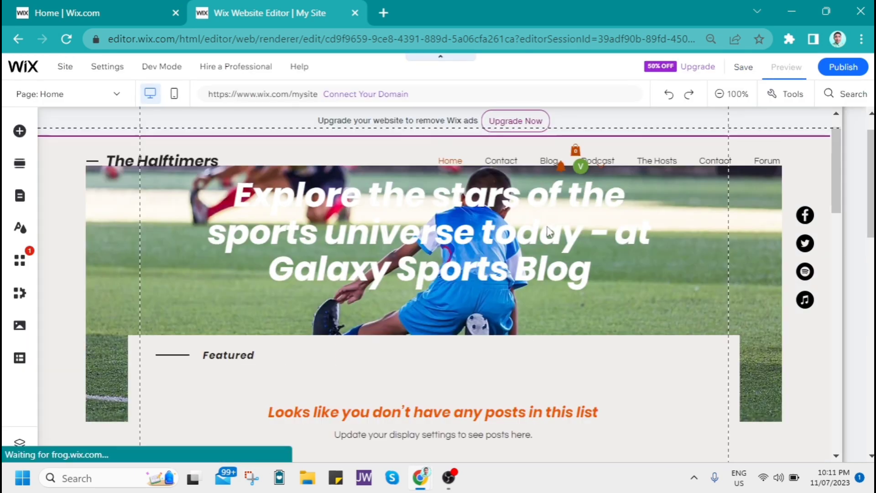
pyautogui.click(784, 67)
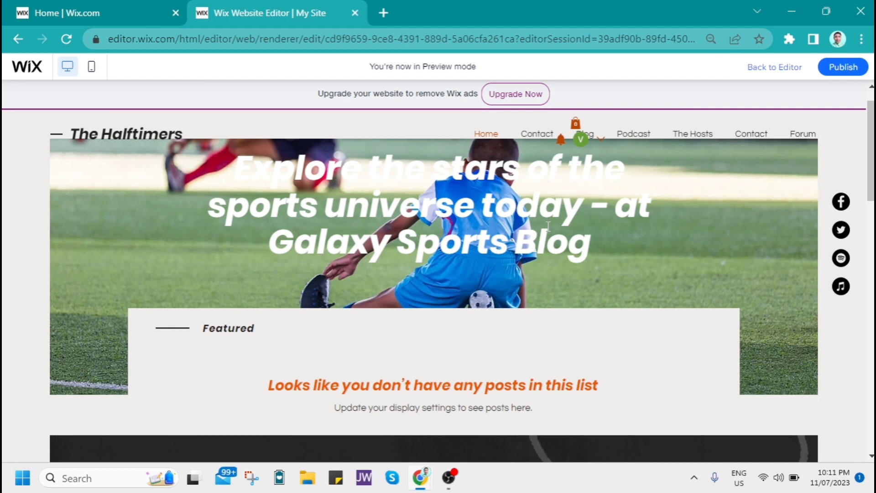
pyautogui.moveTo(515, 94)
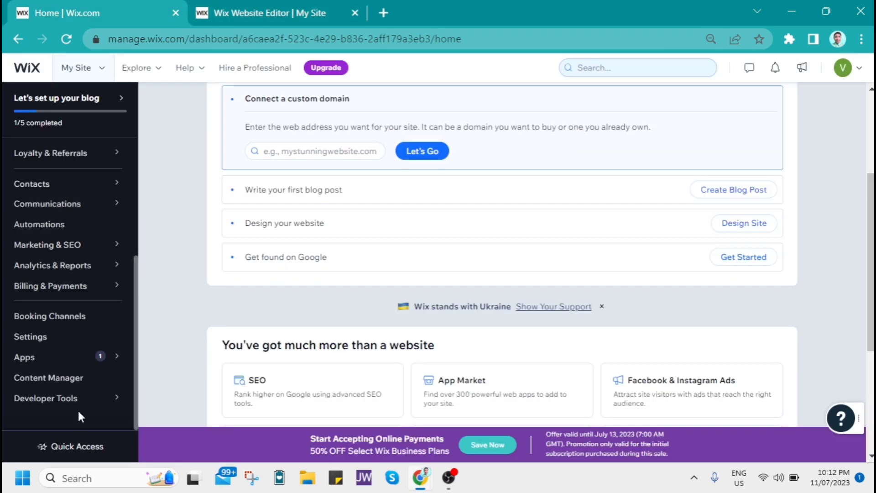
pyautogui.moveTo(50, 286)
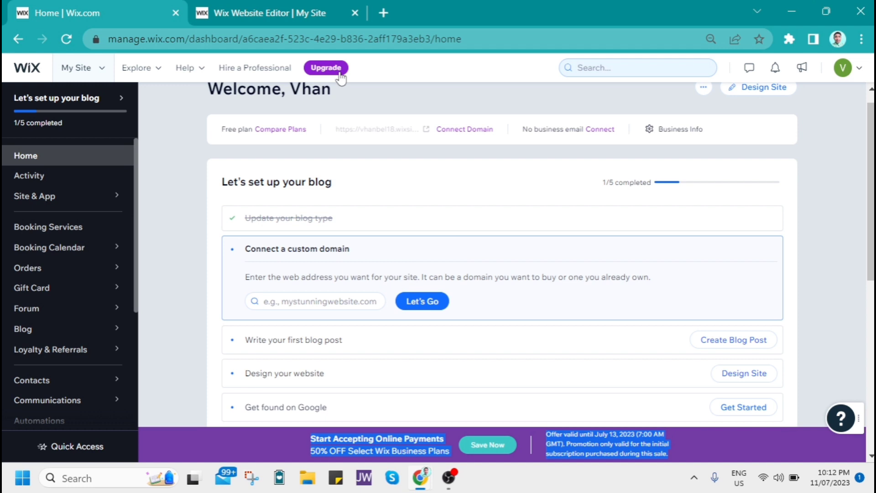
# Open the premium plans page from the dashboard's Upgrade button
pyautogui.click(325, 68)
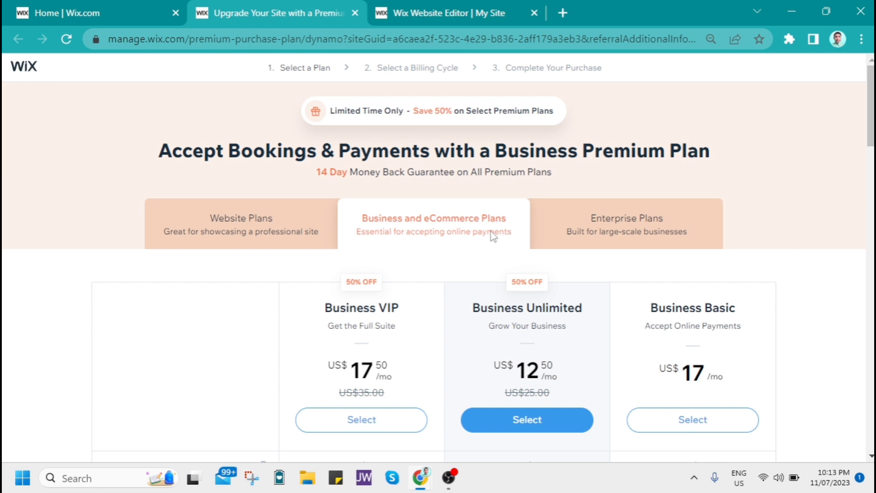
# Select the Business Unlimited plan to reach its billing cycle options
pyautogui.scroll(-3)
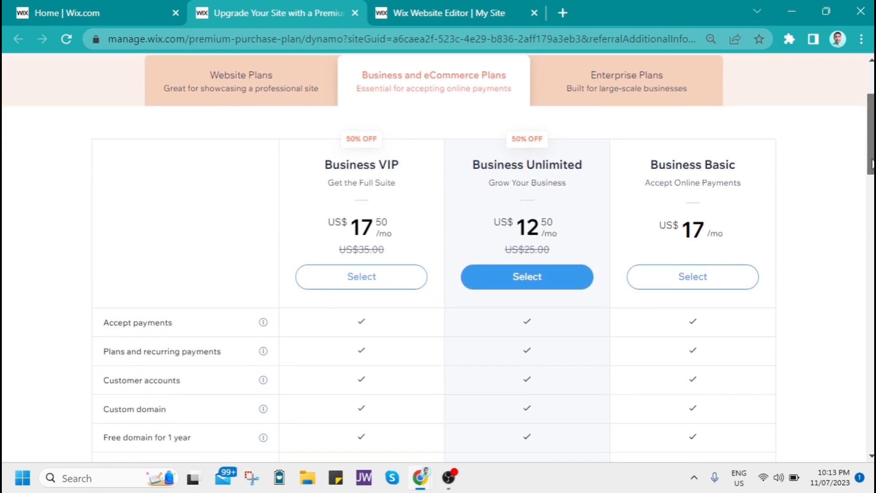
pyautogui.moveTo(512, 179)
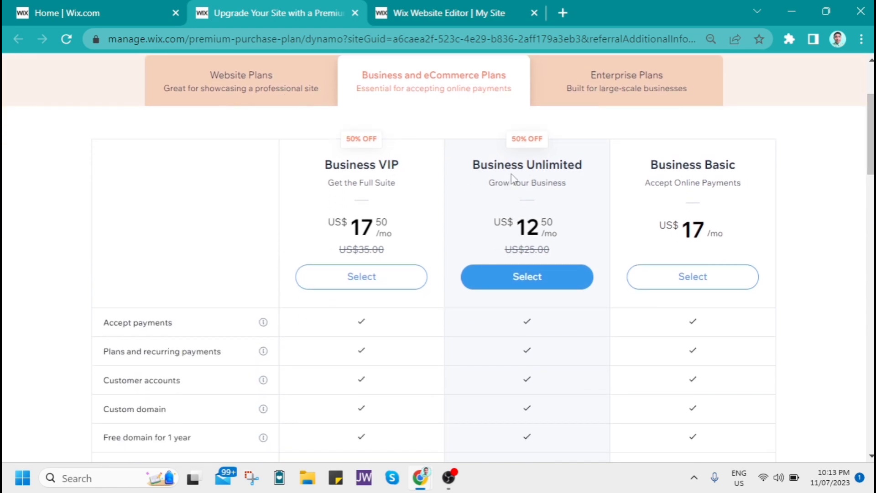
pyautogui.moveTo(722, 206)
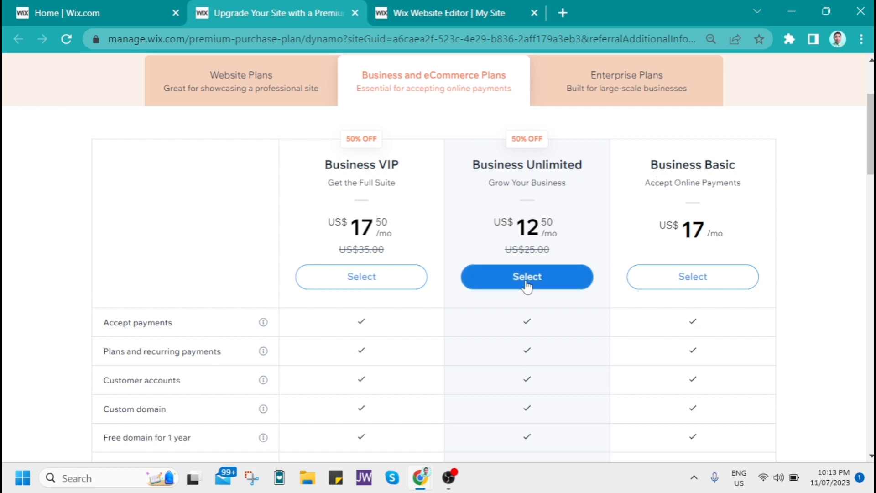
pyautogui.click(525, 276)
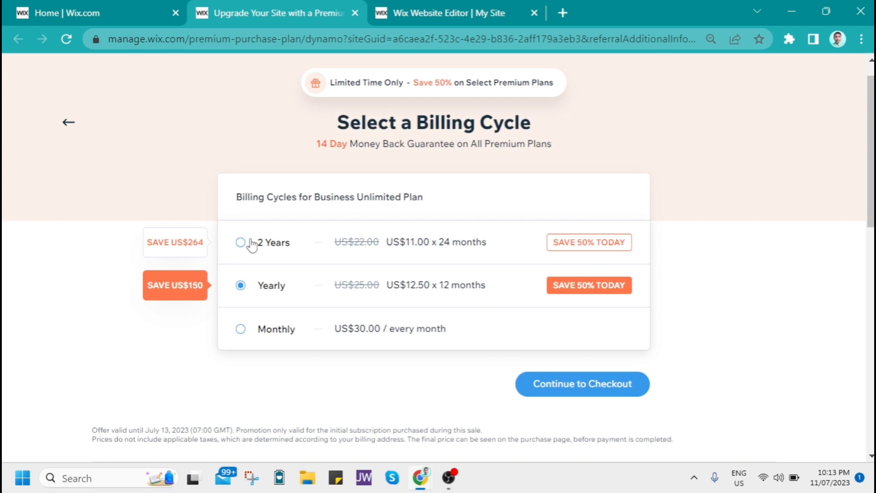
pyautogui.moveTo(513, 420)
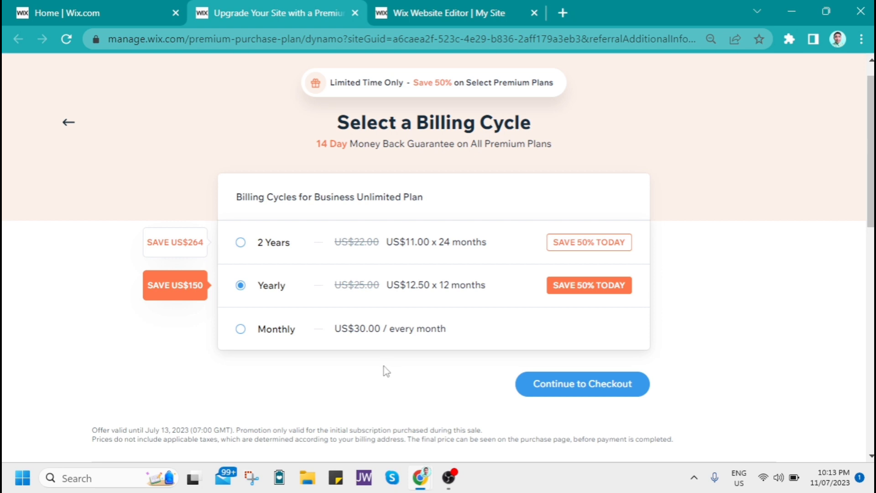
pyautogui.moveTo(423, 401)
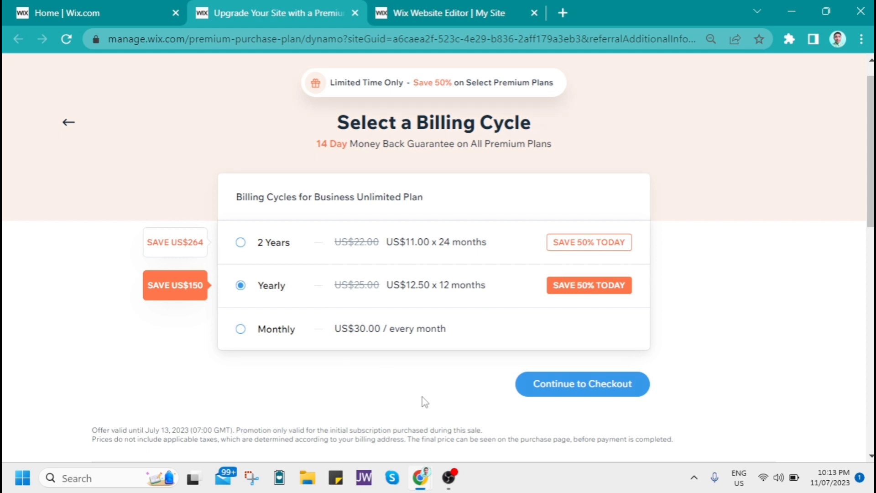